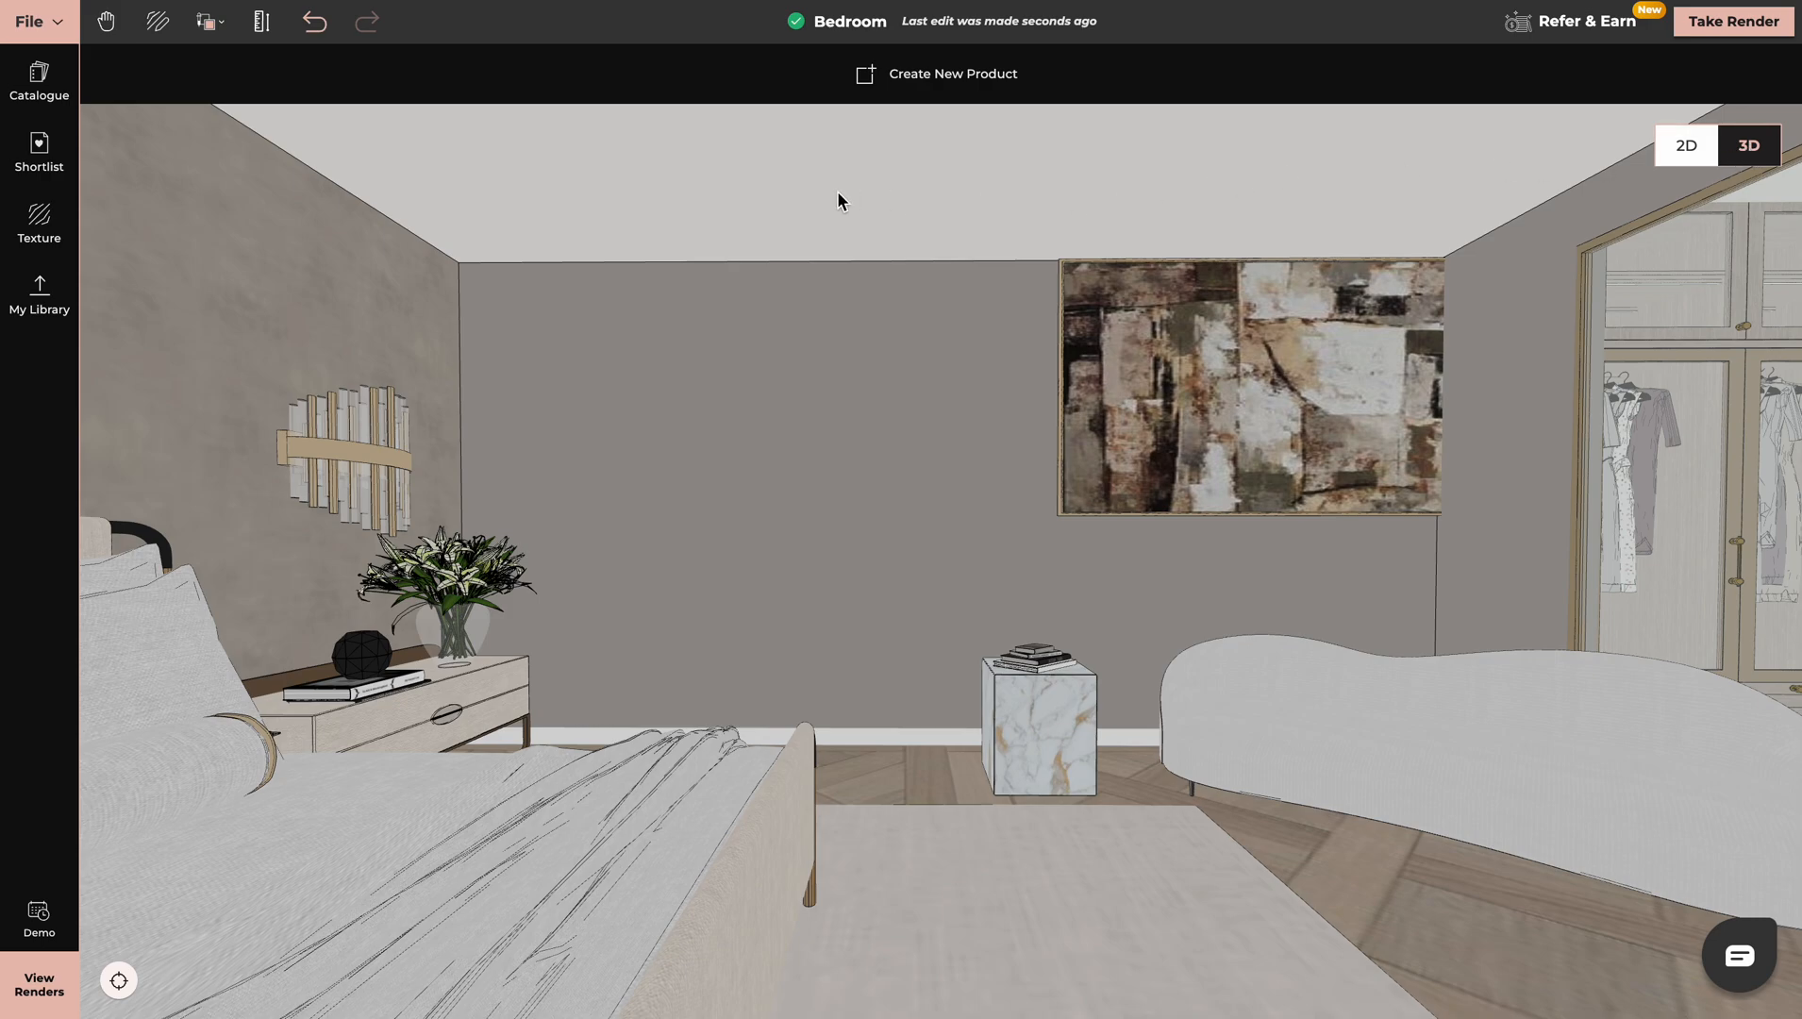
mouse_move(263, 22)
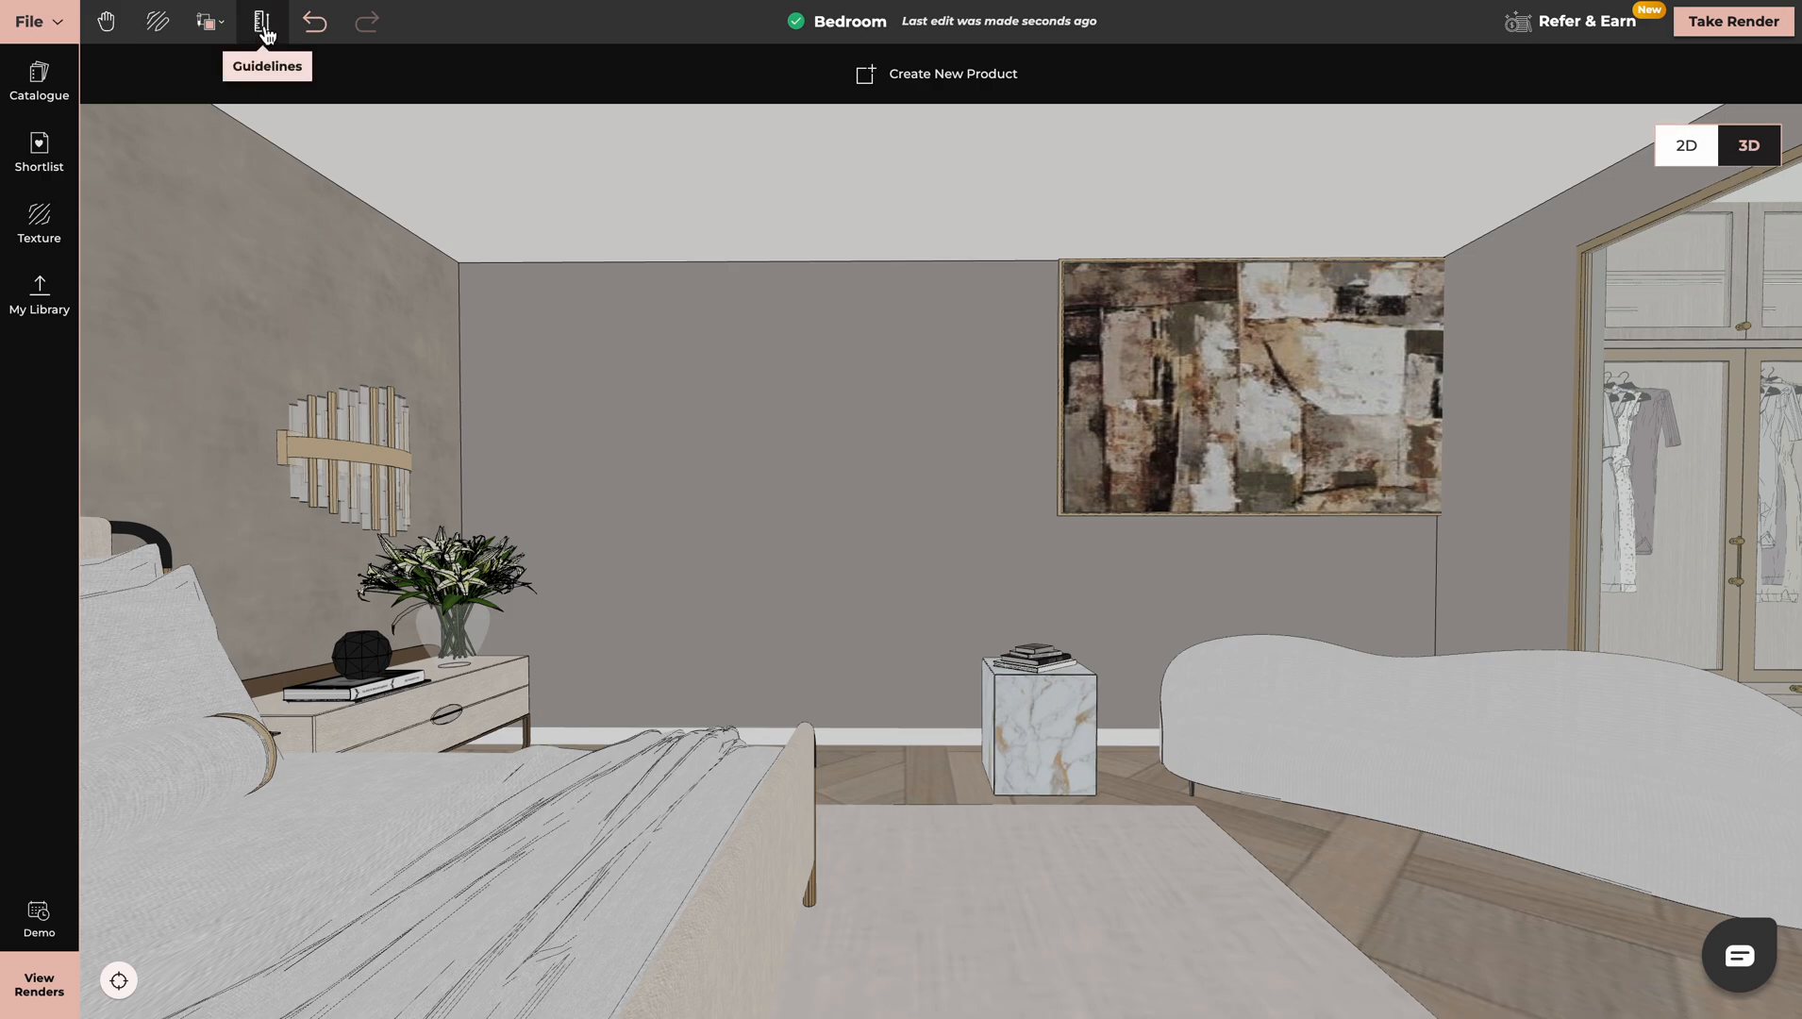
Step: Draw a guideline ruler from the back wall's left edge, 140 long
left_click(266, 22)
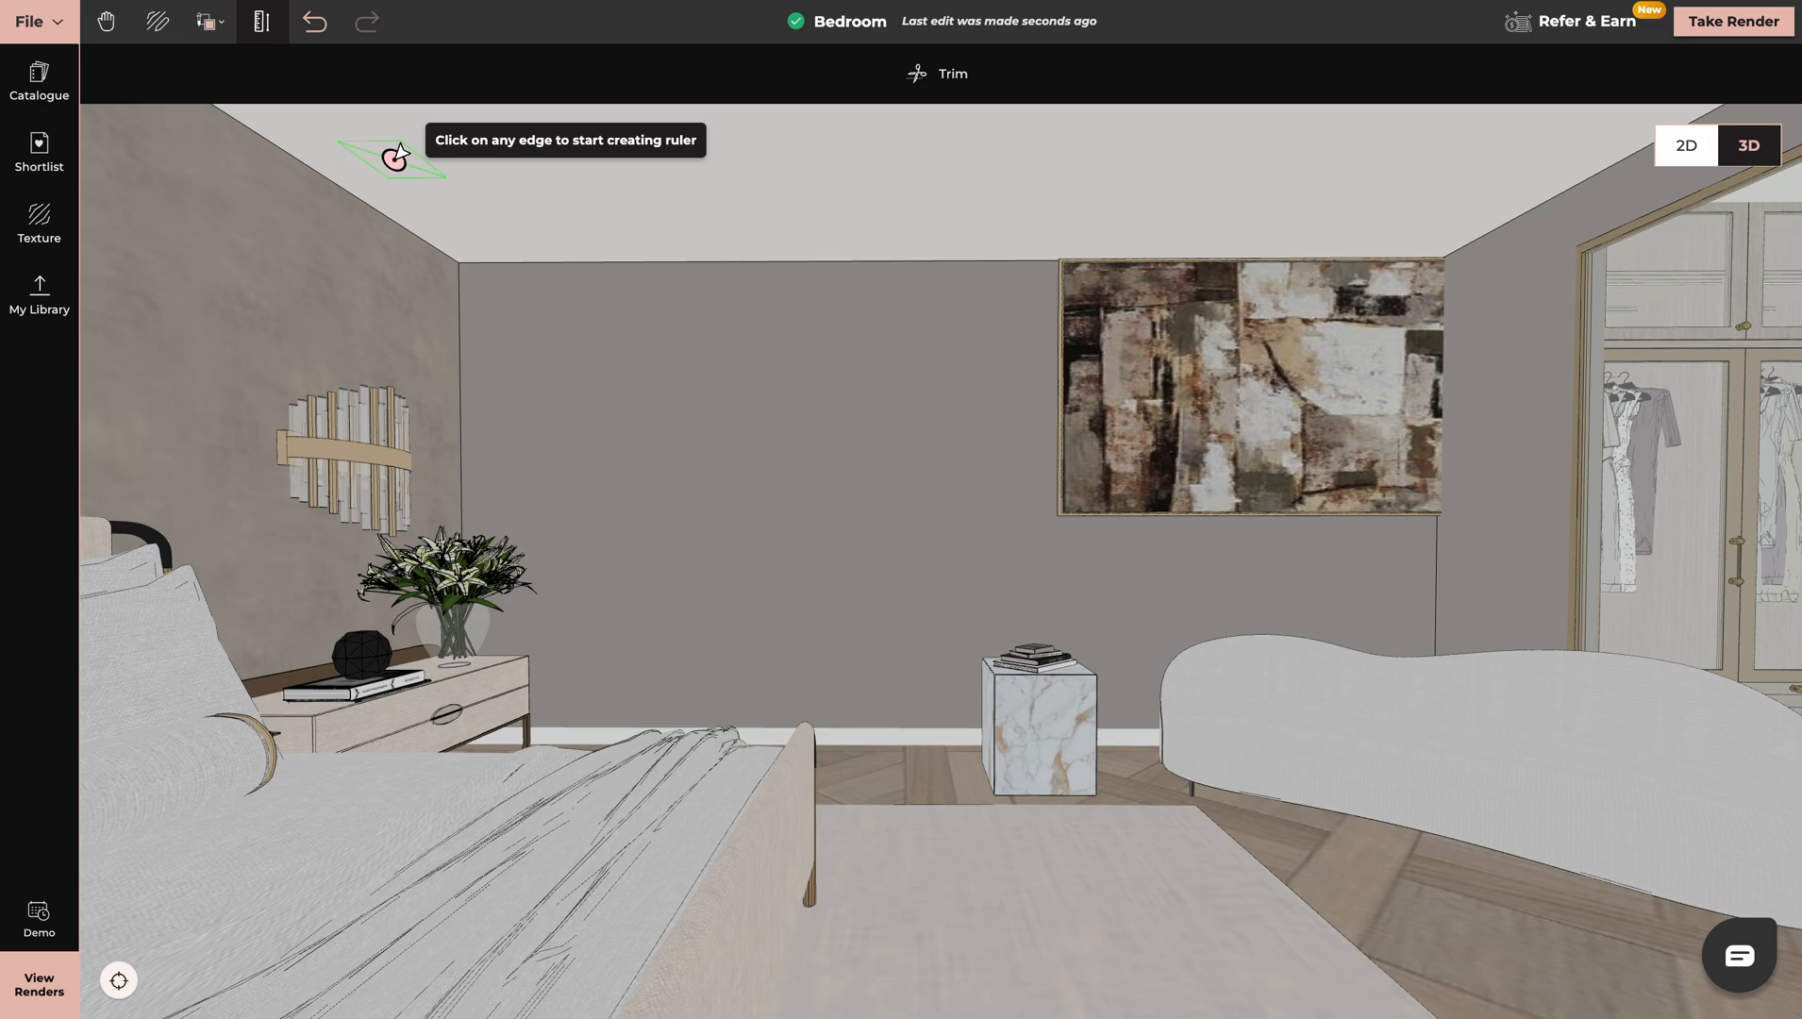
mouse_move(430, 166)
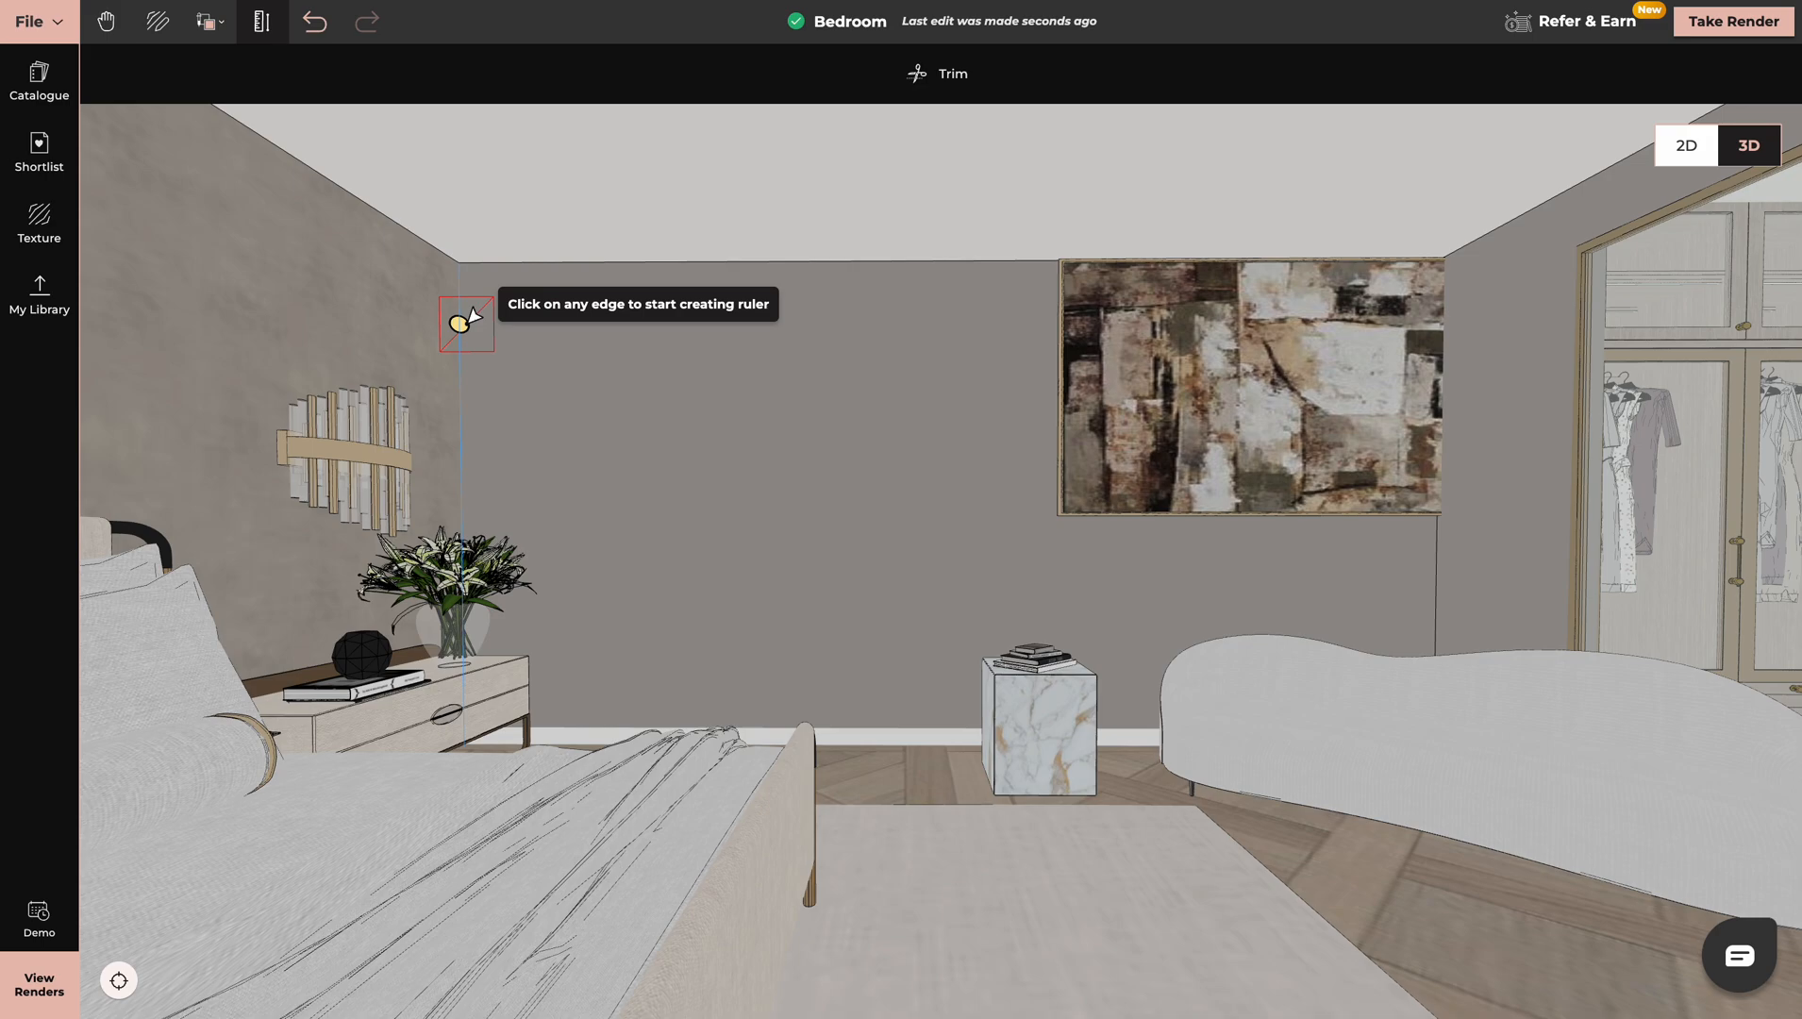
left_click(466, 324)
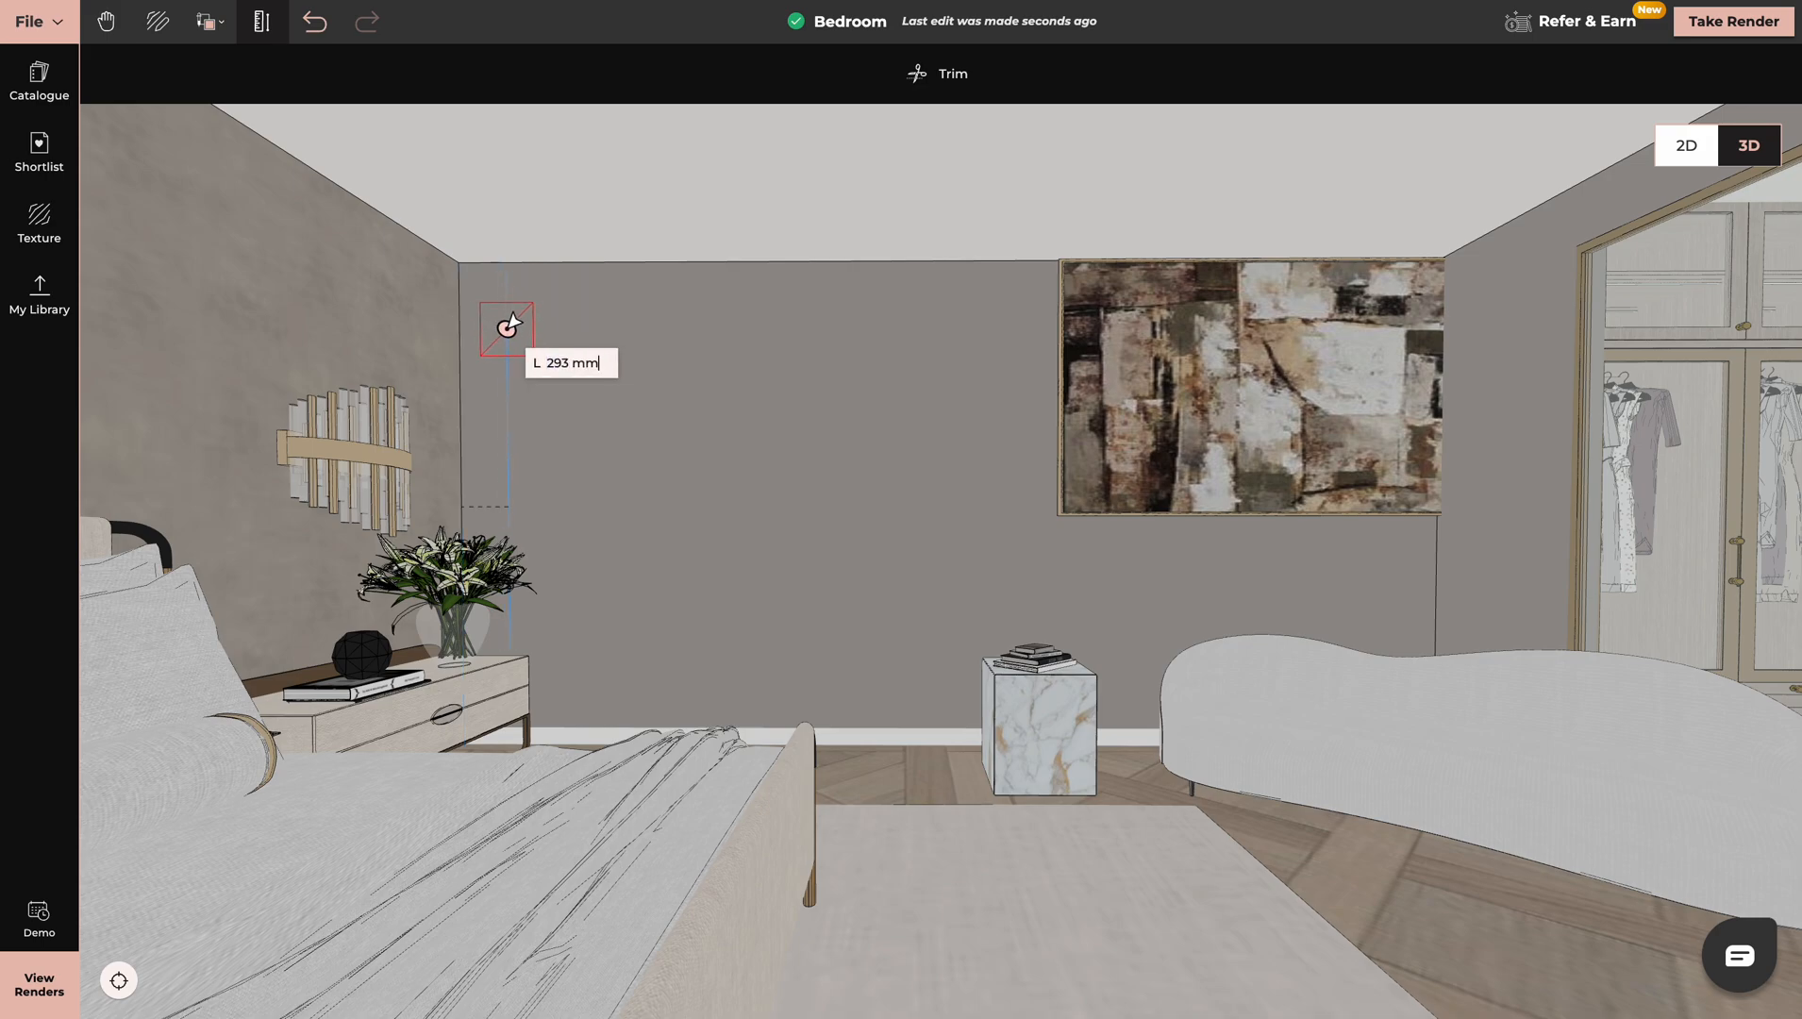
left_click_drag(506, 325, 643, 324)
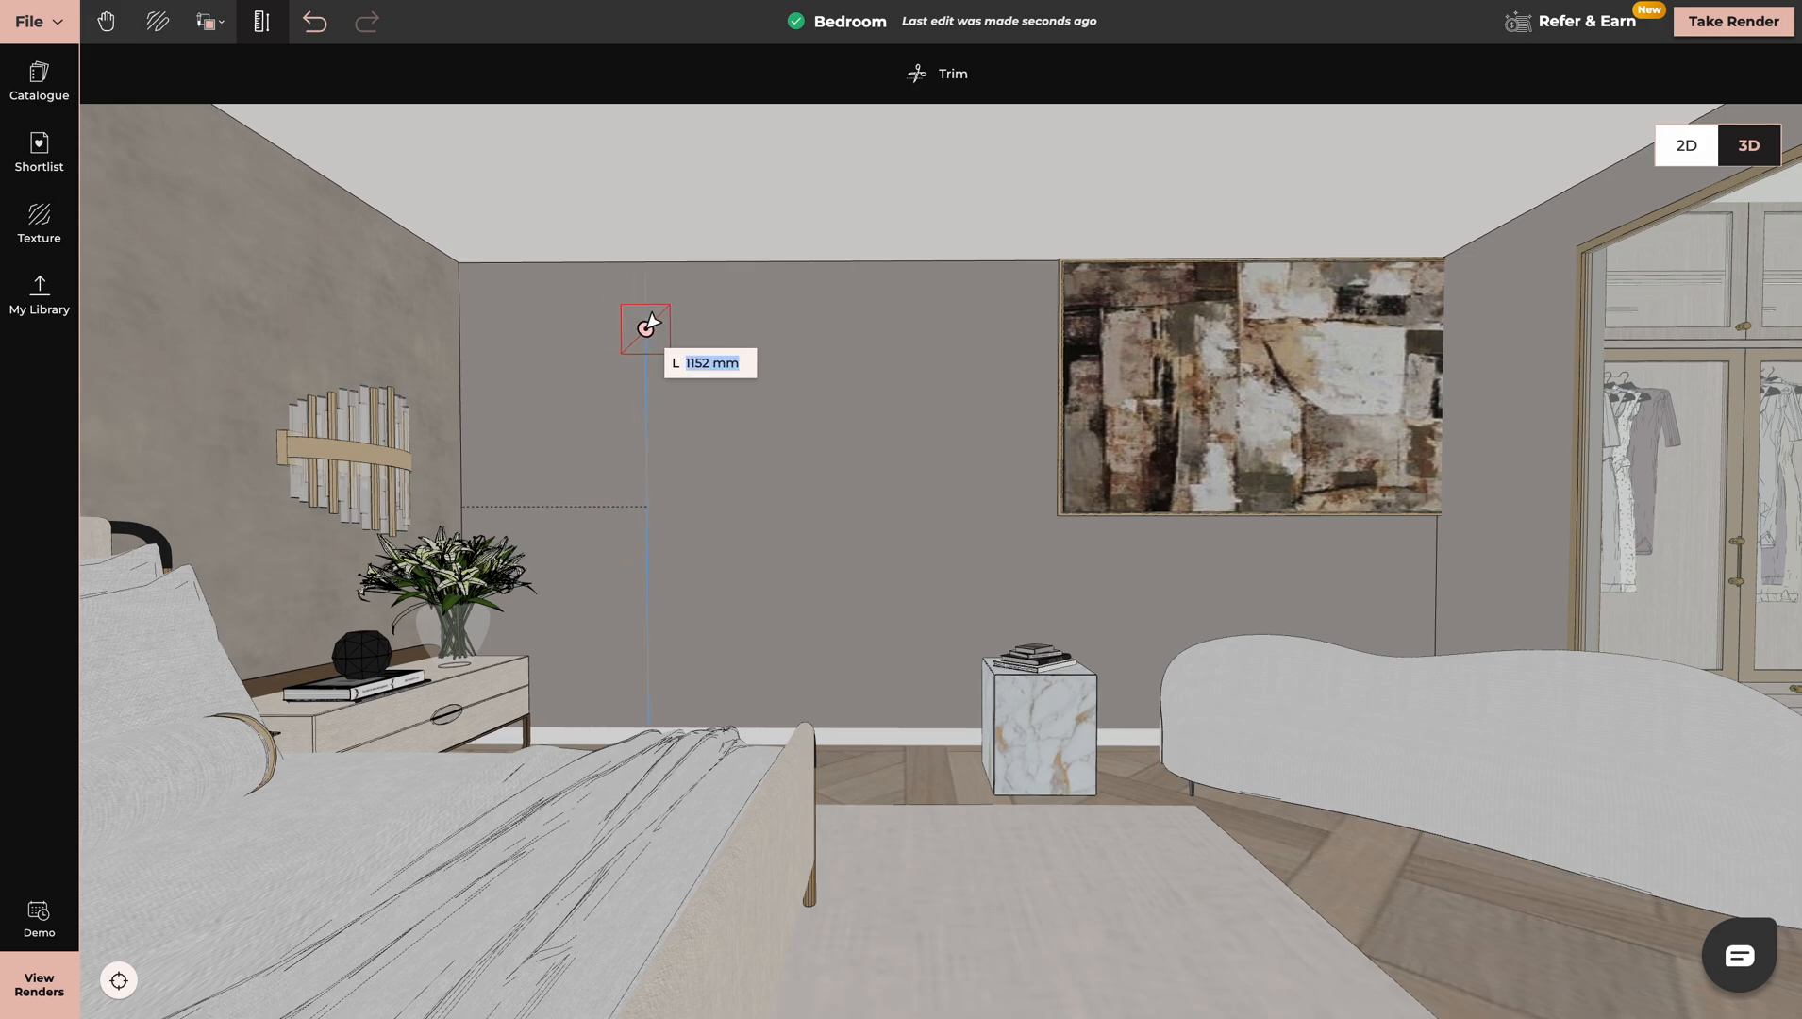
type("140")
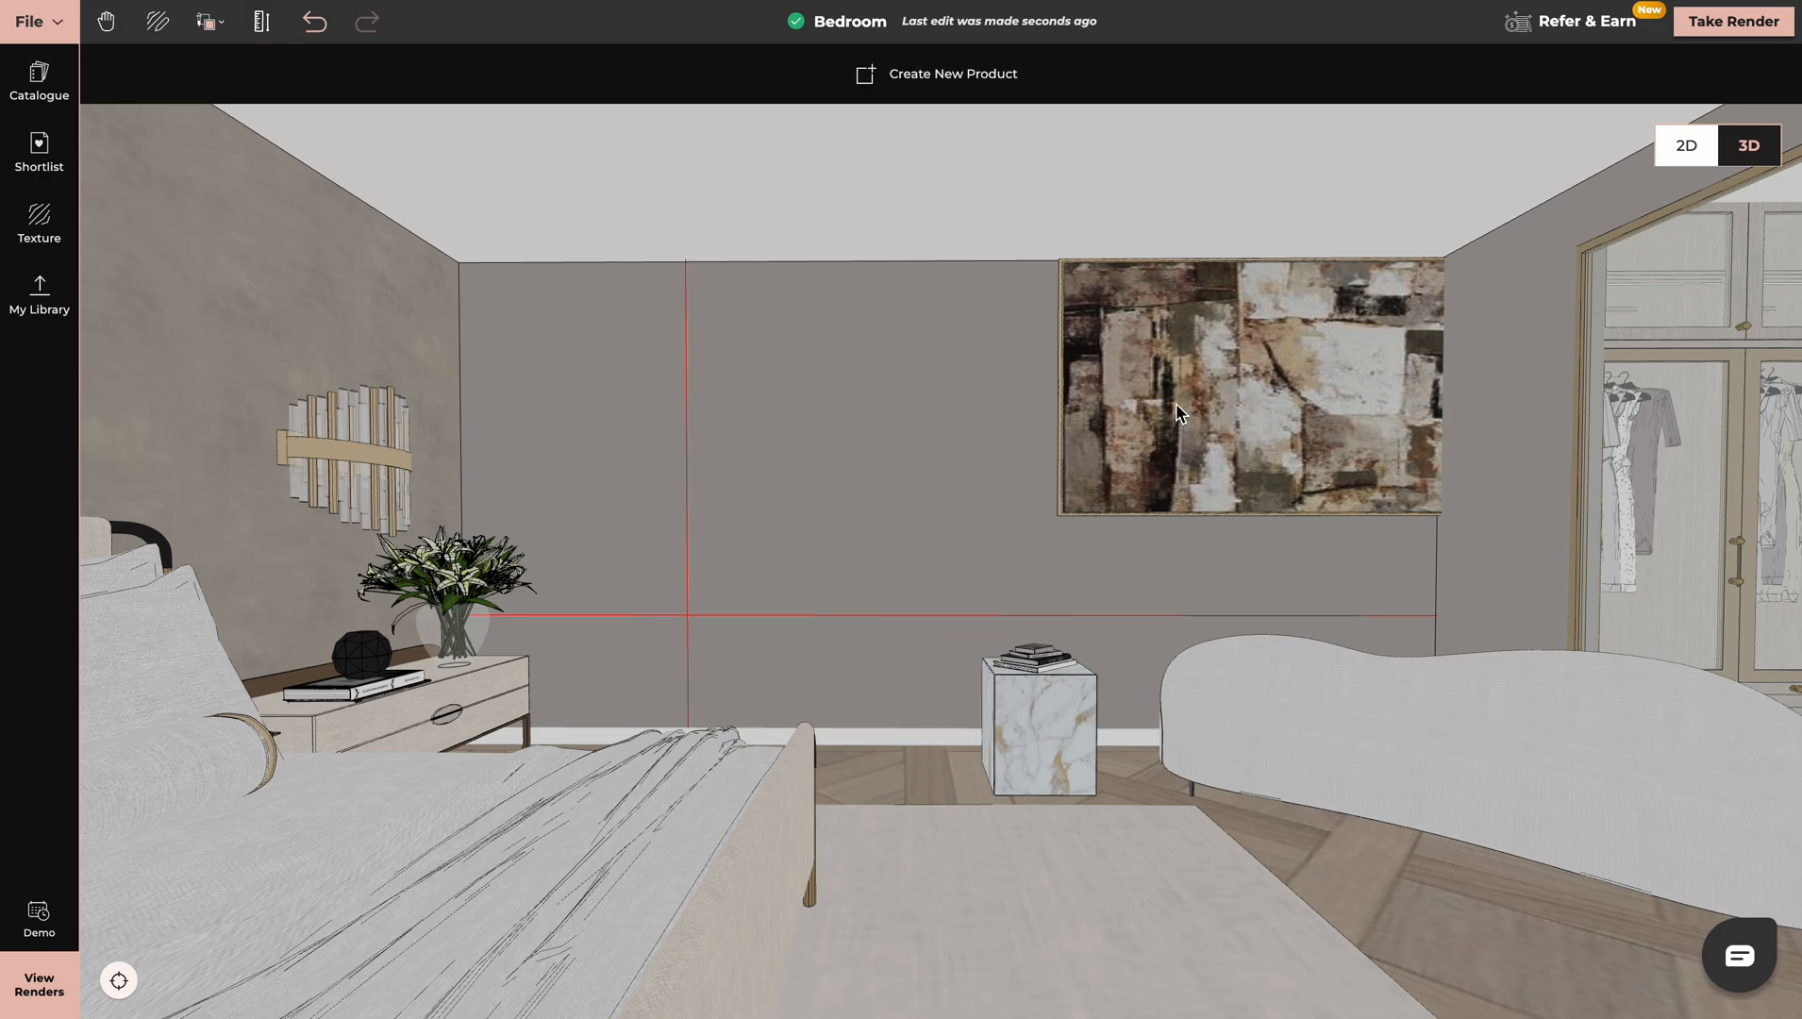
Step: Move the abstract painting left until its corner snaps onto the guideline intersection
left_click(1177, 408)
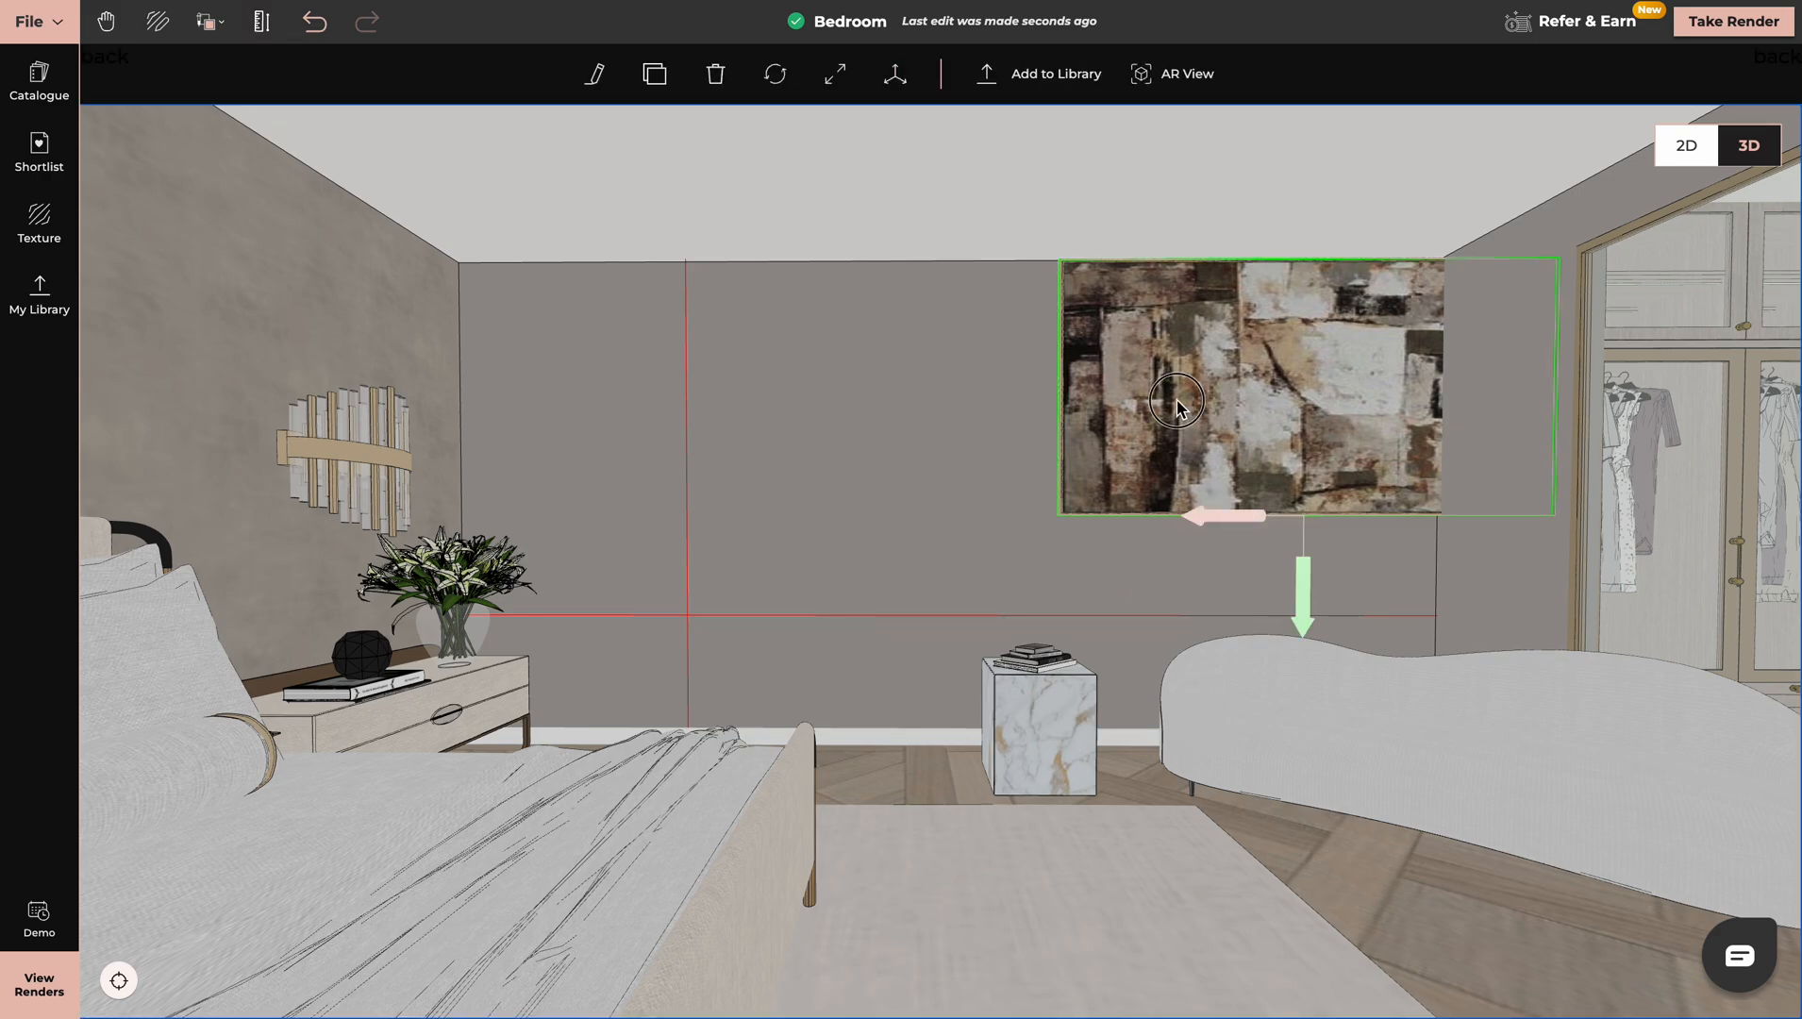
left_click_drag(1178, 404, 902, 506)
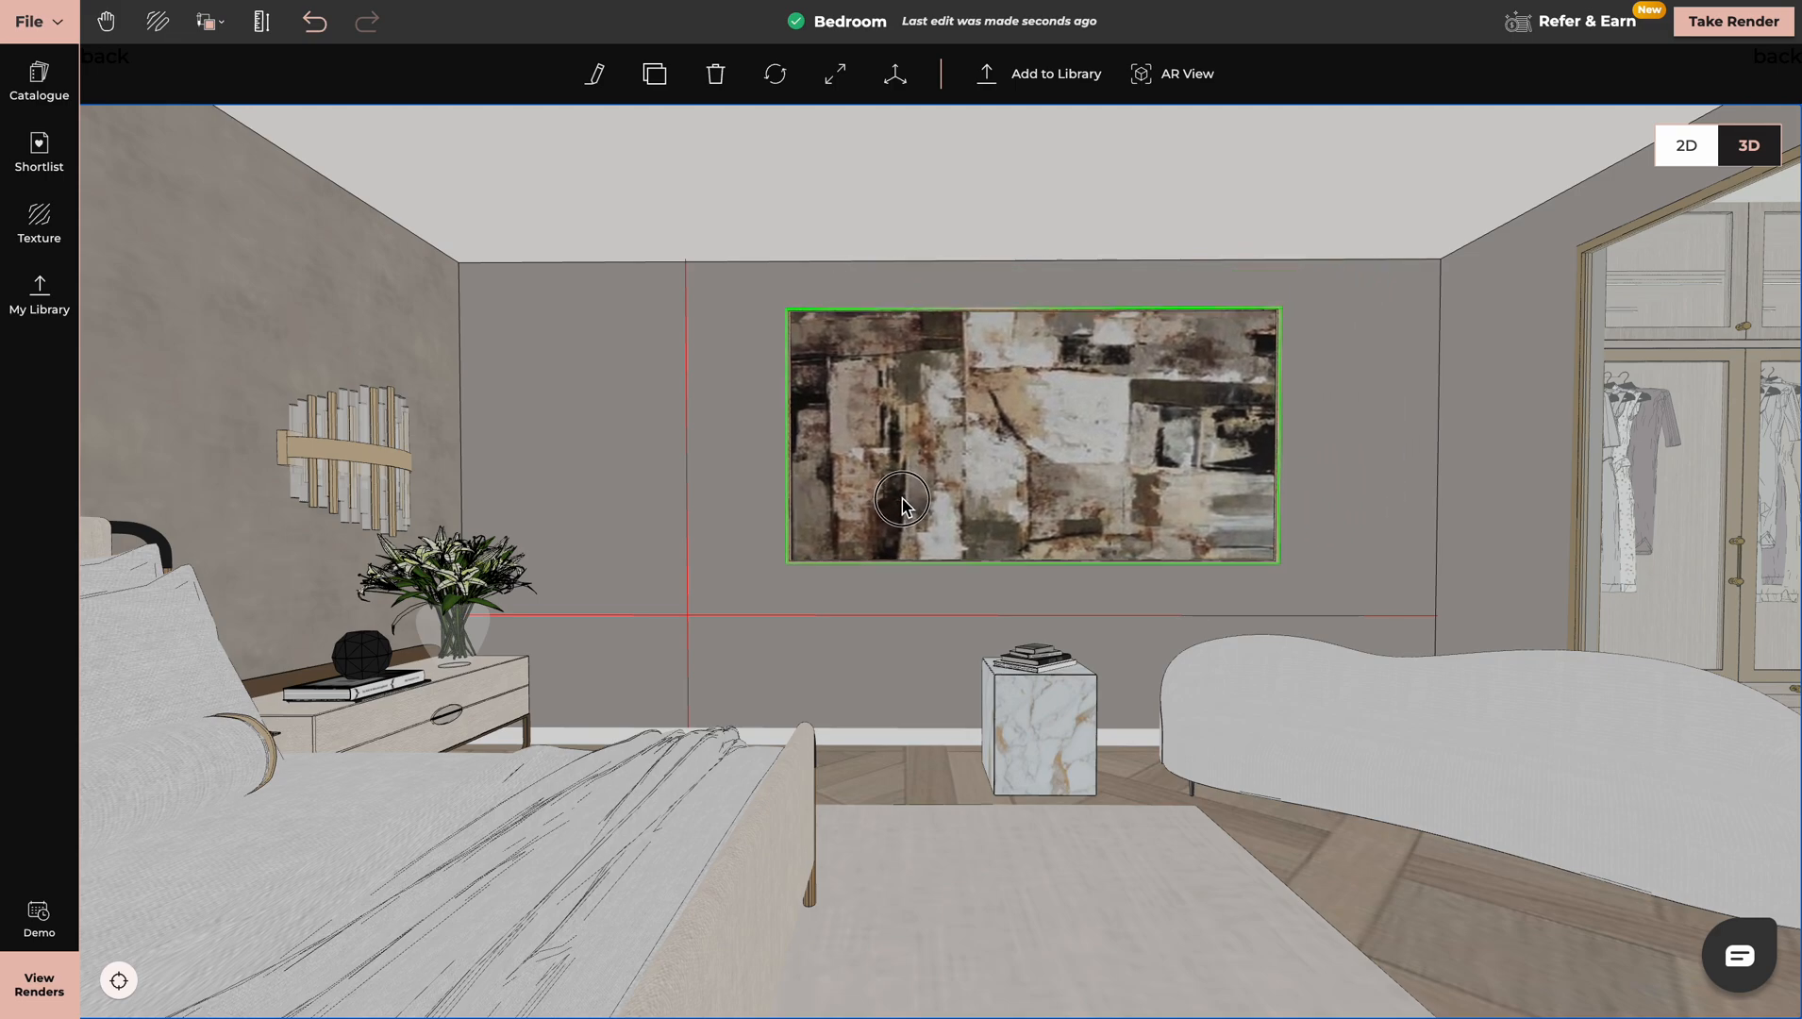
left_click_drag(906, 505, 919, 511)
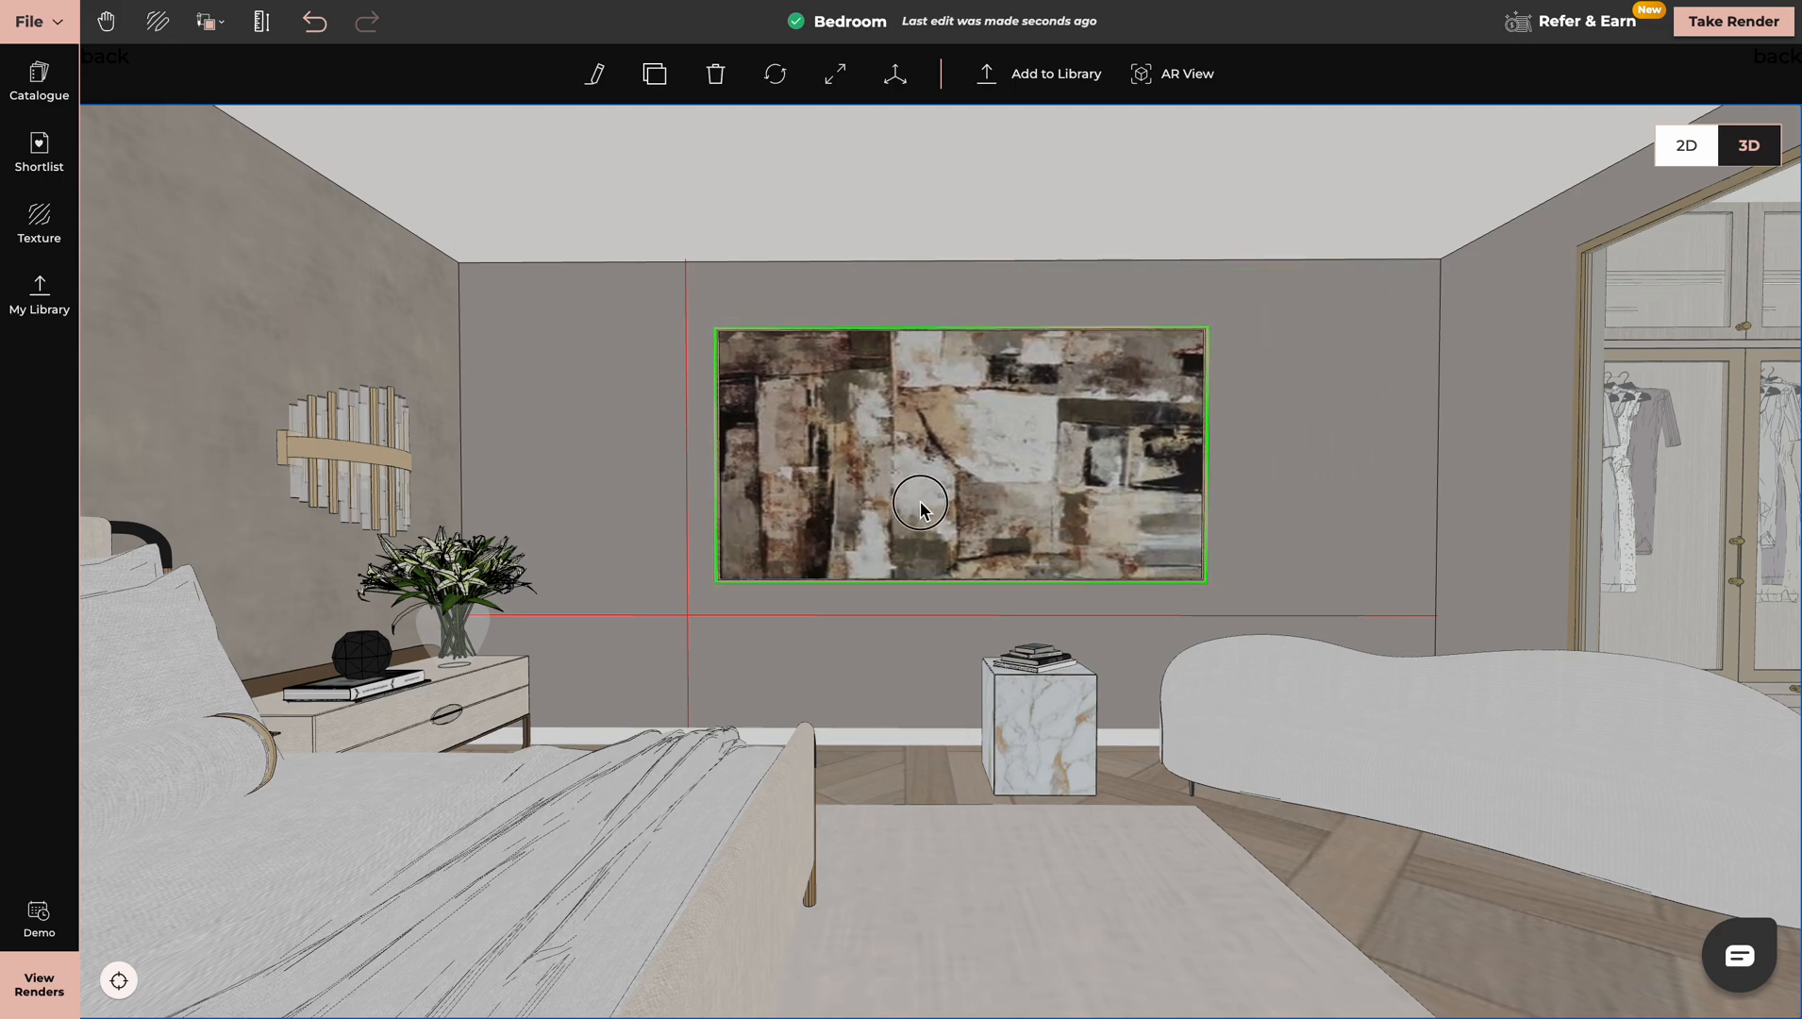
left_click_drag(919, 508, 907, 509)
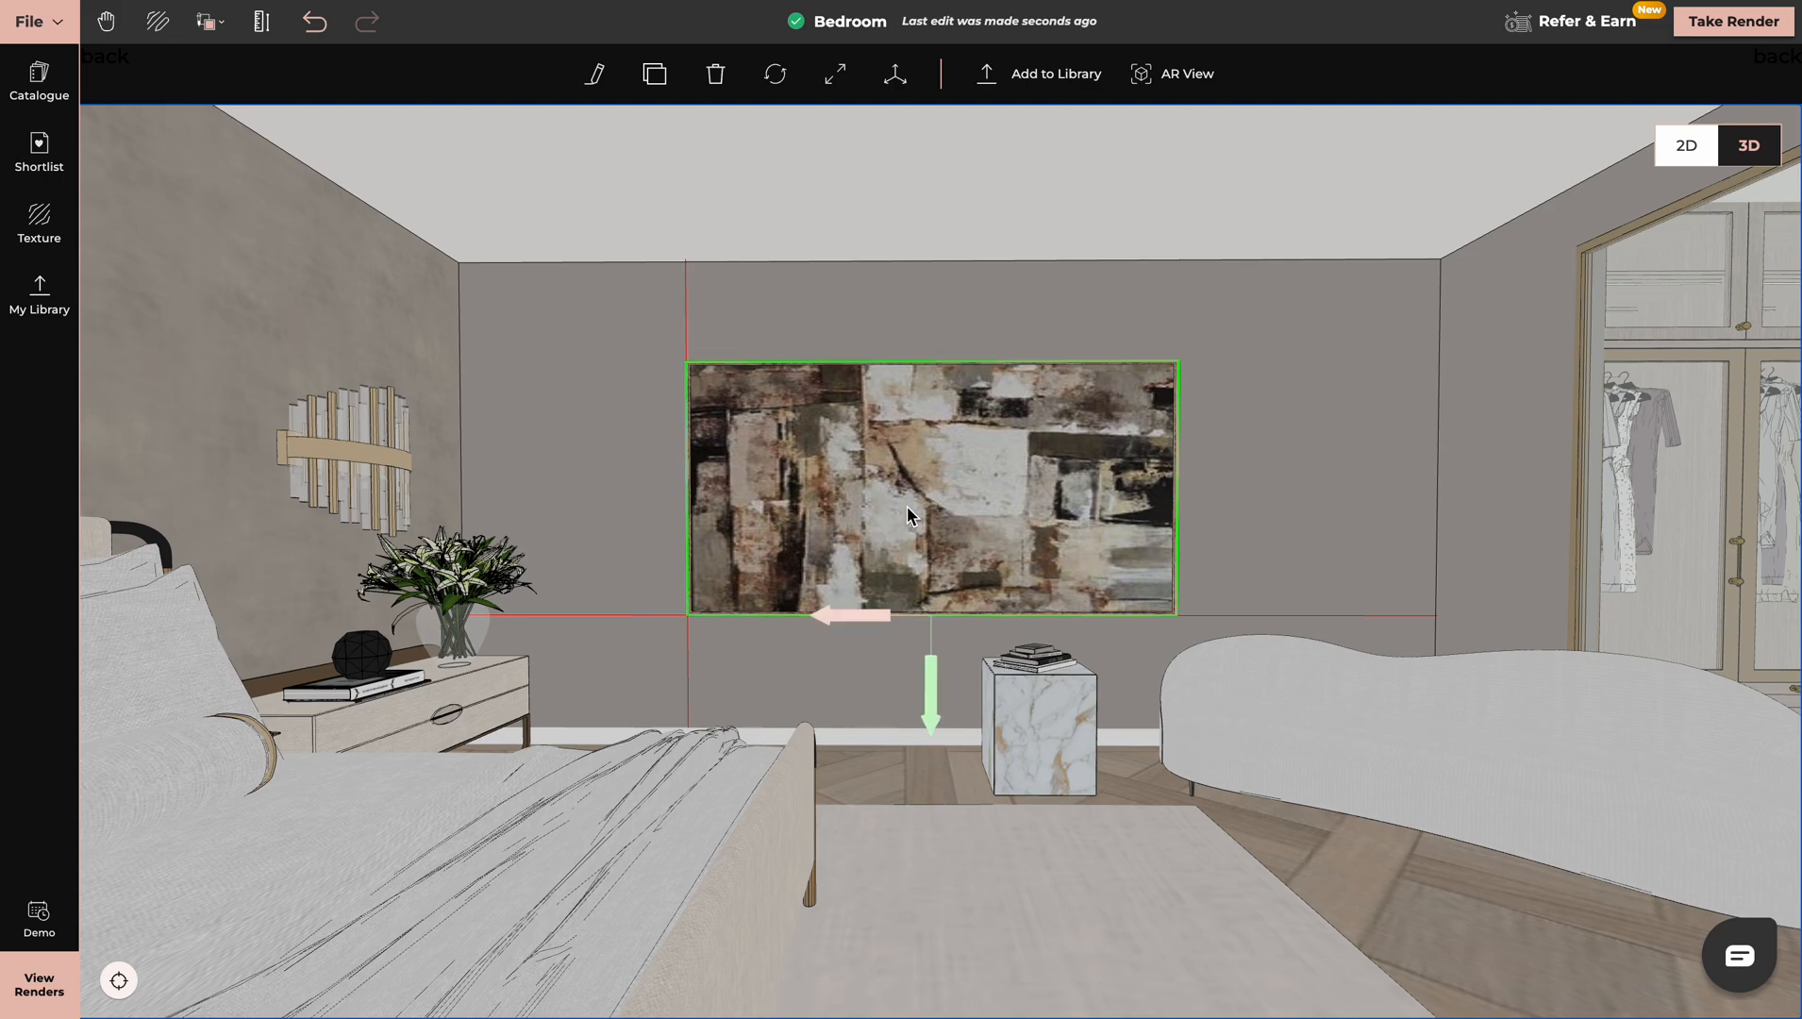
mouse_move(687, 302)
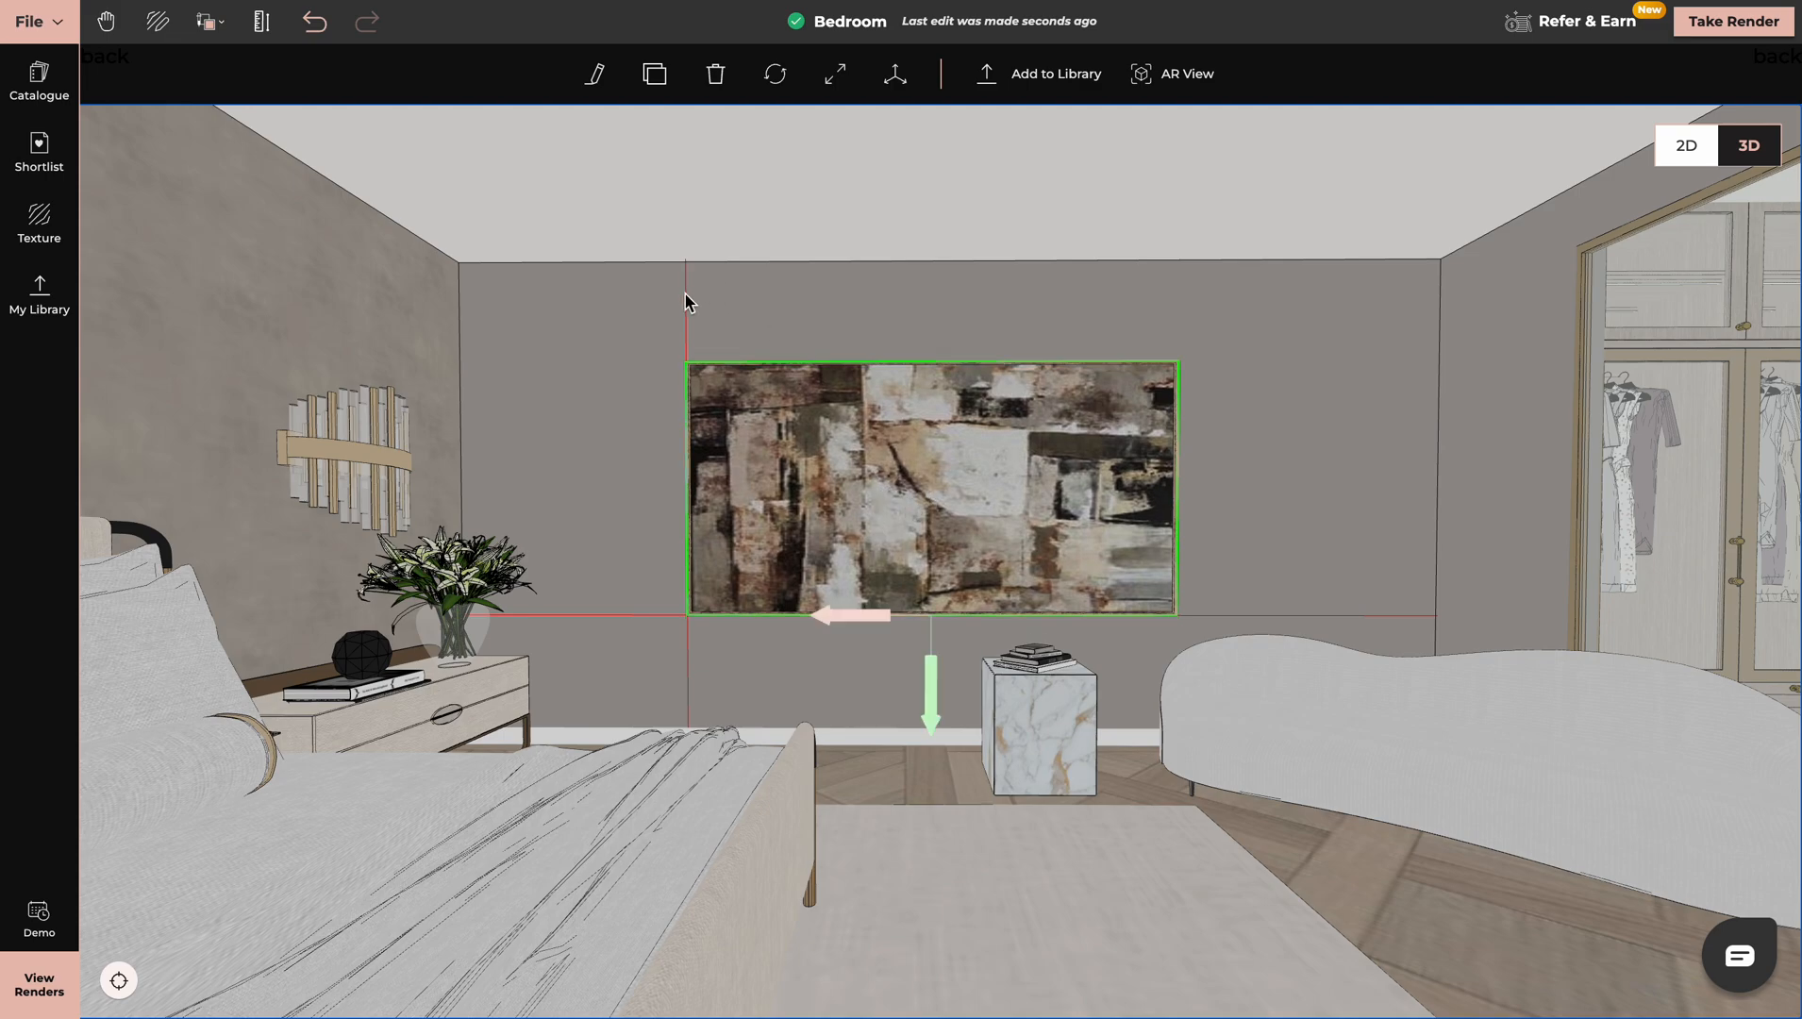
mouse_move(262, 21)
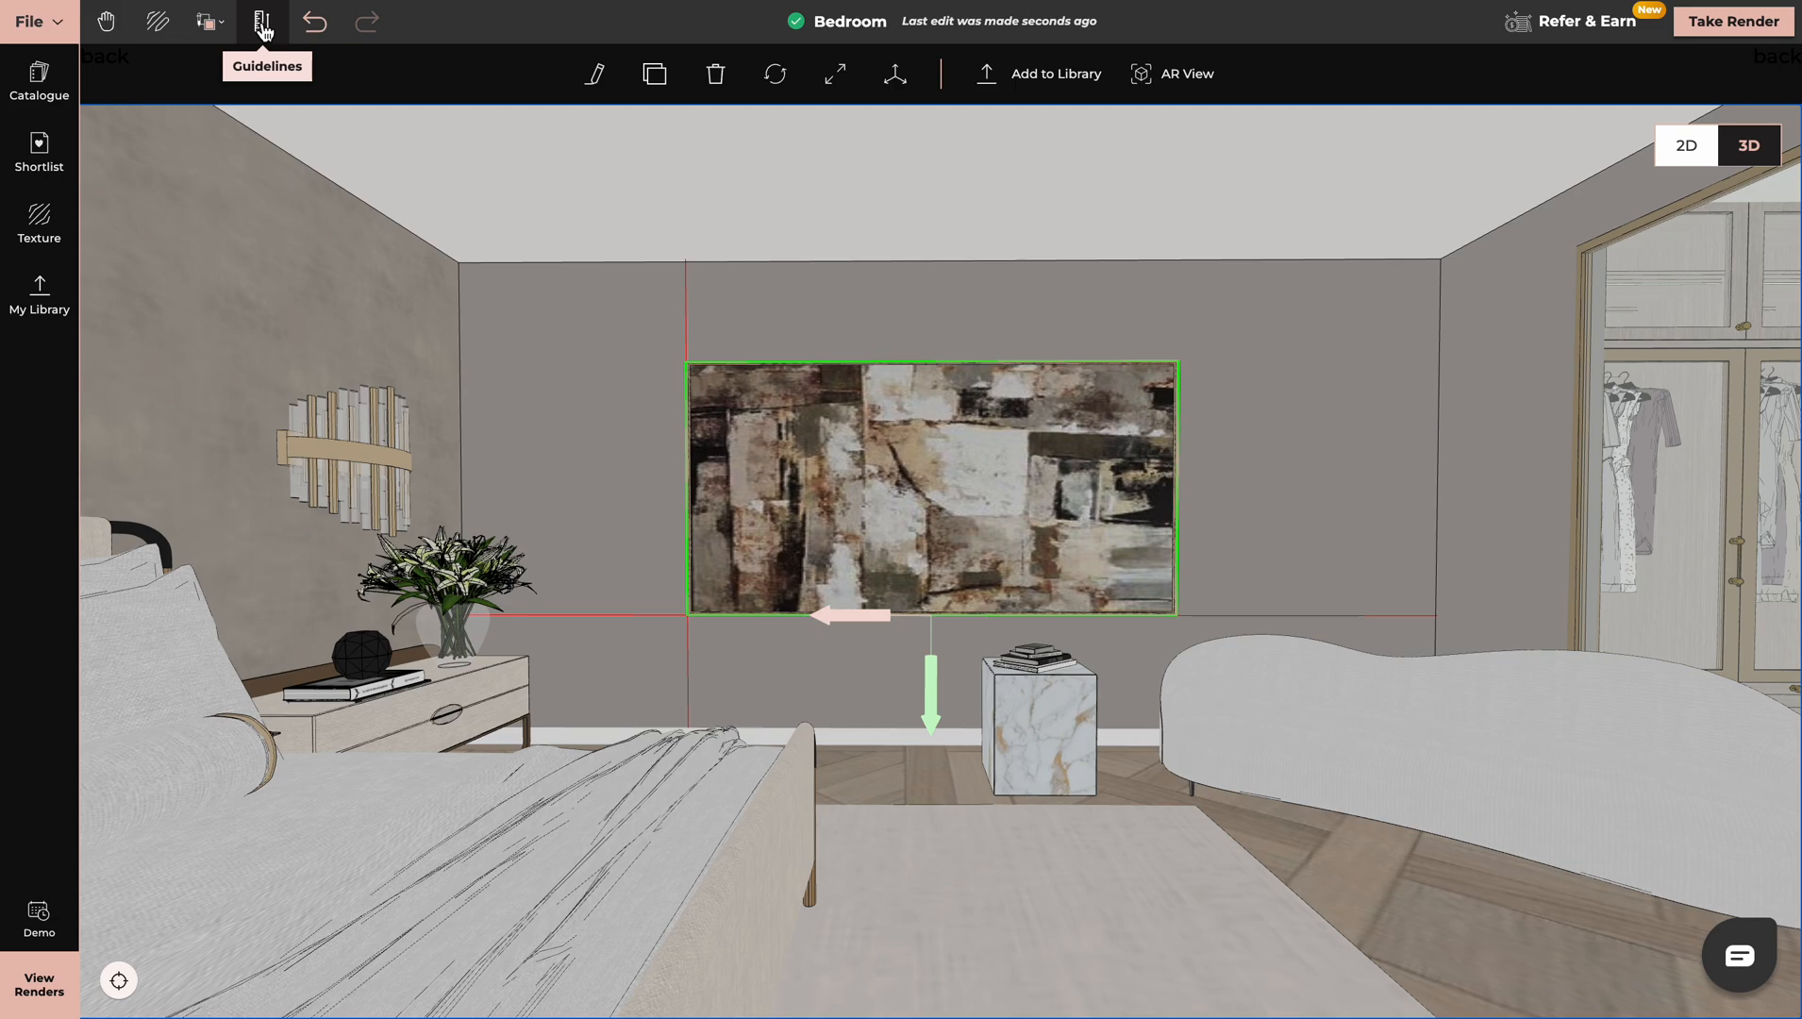
left_click(262, 21)
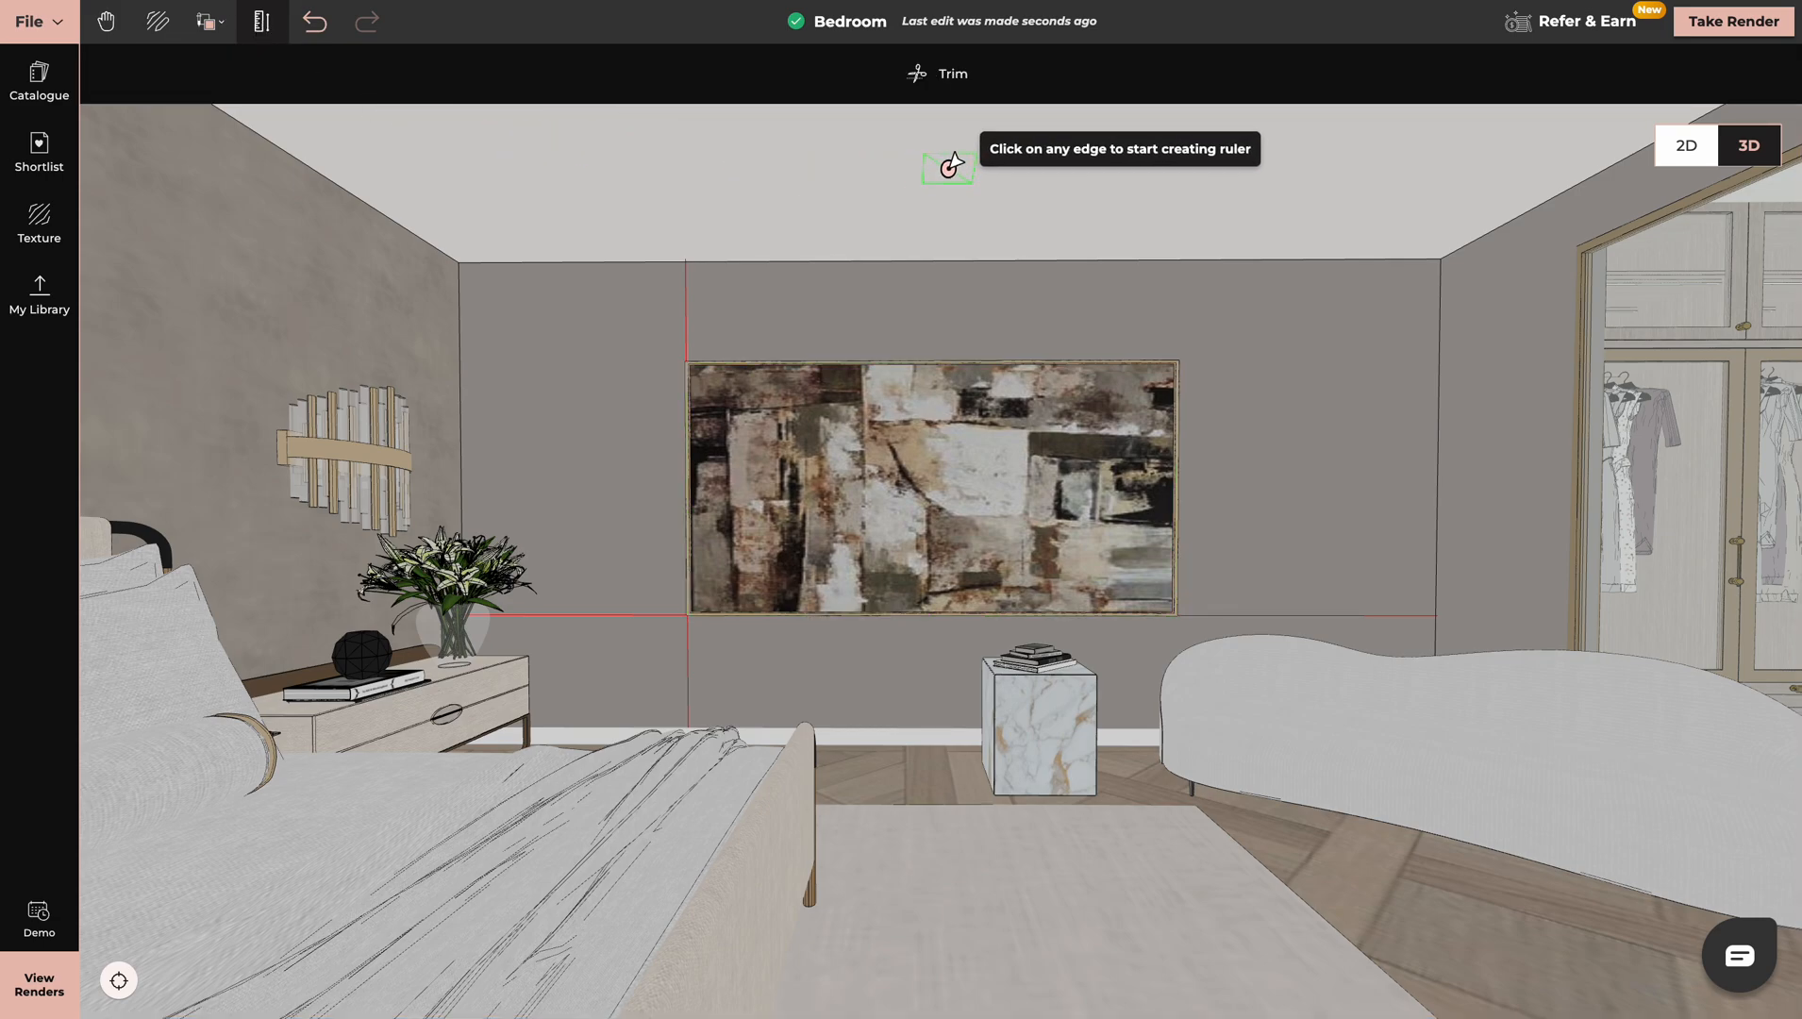